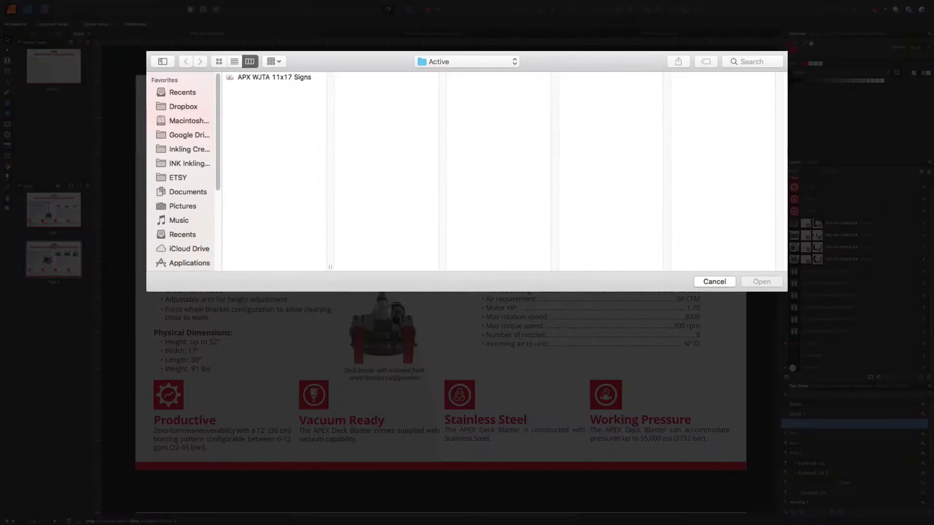
Step: Choose the APX WJTA 11x17 Signs file as the source of pages to add
{"action": "left_click", "coordinate": [273, 77]}
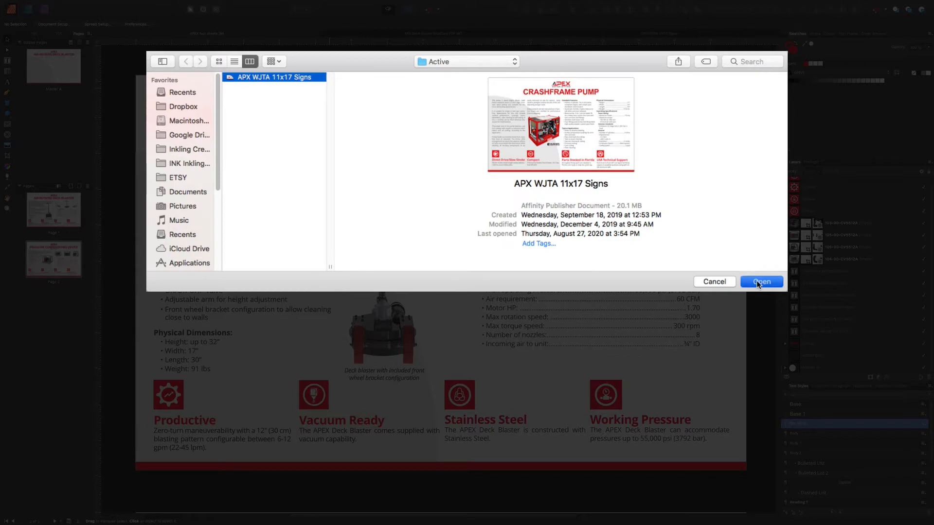
{"action": "left_click", "coordinate": [761, 282]}
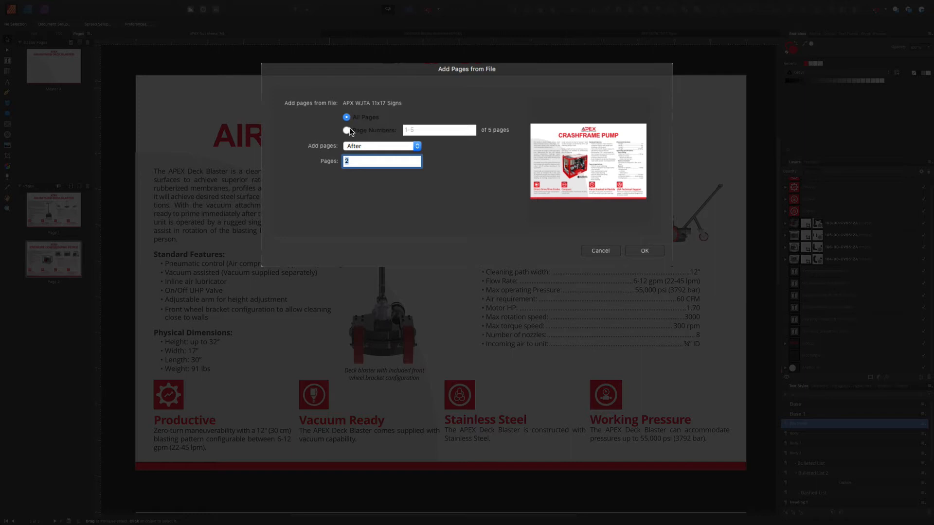
Step: Add all five pages of APX WJTA 11x17 Signs after page 2 of the brochure
{"action": "left_click", "coordinate": [346, 117]}
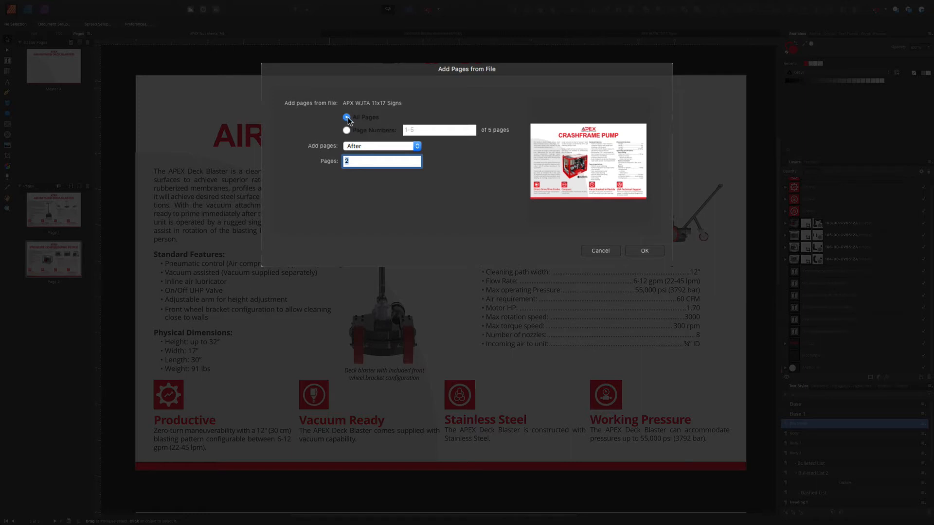
{"action": "left_click", "coordinate": [346, 131]}
{"action": "type", "text": "4"}
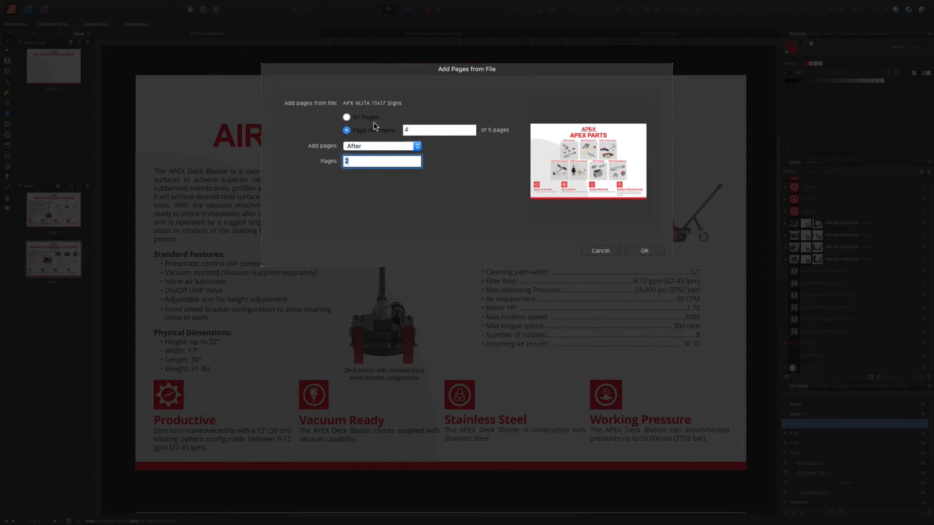
{"action": "left_click", "coordinate": [346, 117]}
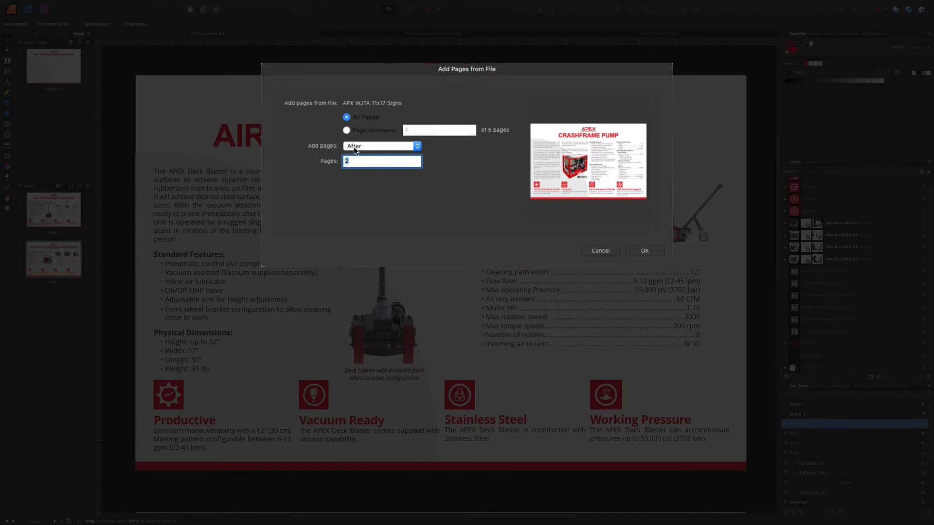
{"action": "mouse_move", "coordinate": [351, 172]}
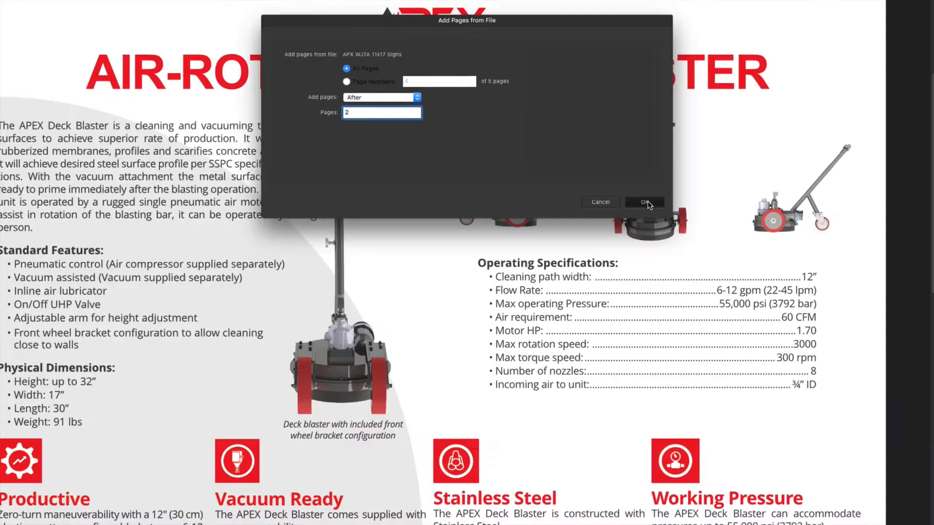
{"action": "left_click", "coordinate": [644, 203]}
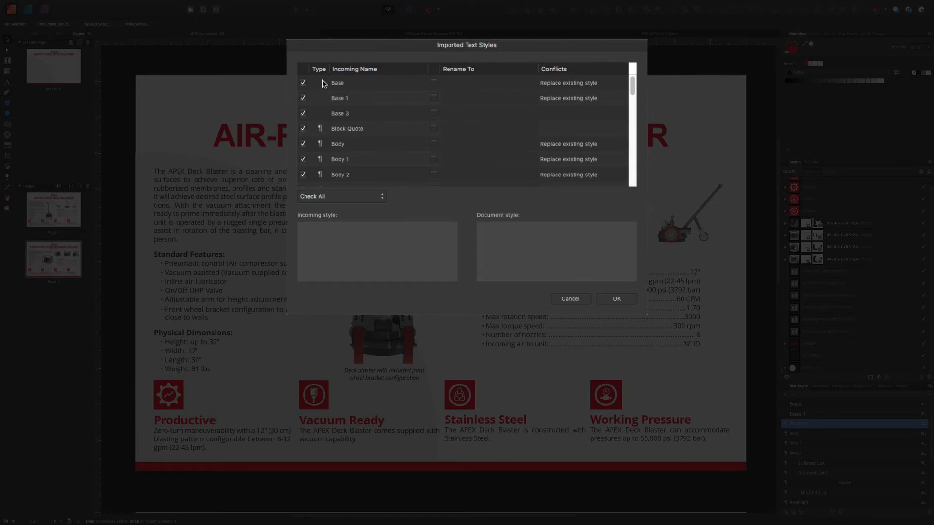
{"action": "mouse_move", "coordinate": [333, 92]}
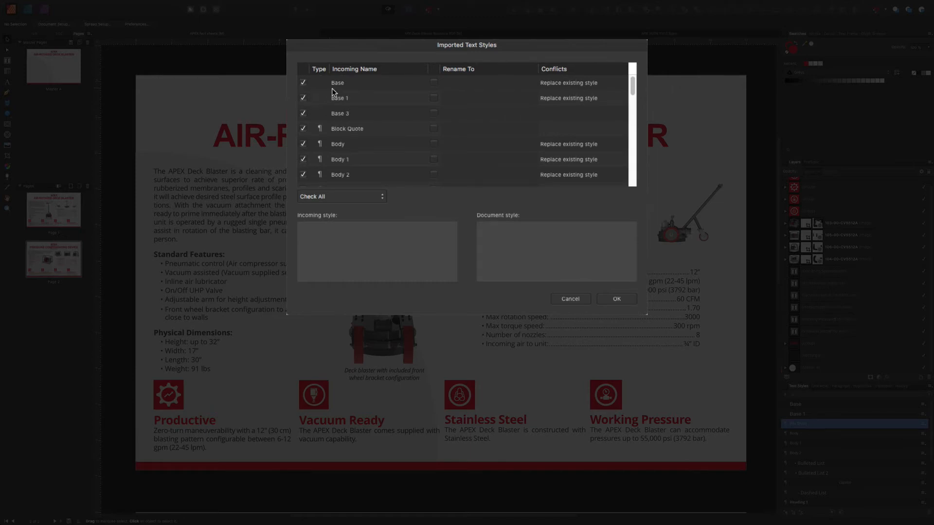
Step: Untick the Base and unwanted Body styles and confirm the text style import
{"action": "left_click", "coordinate": [303, 82]}
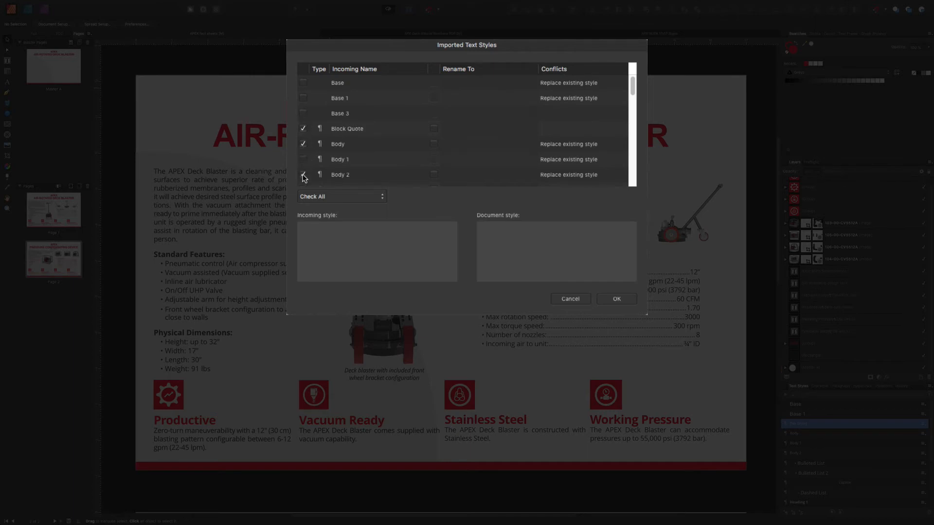
{"action": "scroll", "scroll_direction": "down", "scroll_amount": 3}
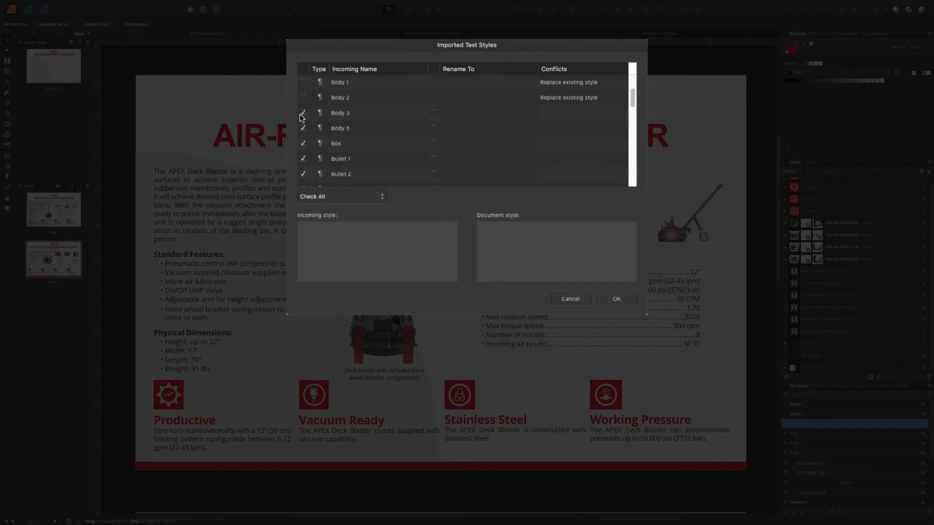
{"action": "scroll", "scroll_direction": "down", "scroll_amount": 3}
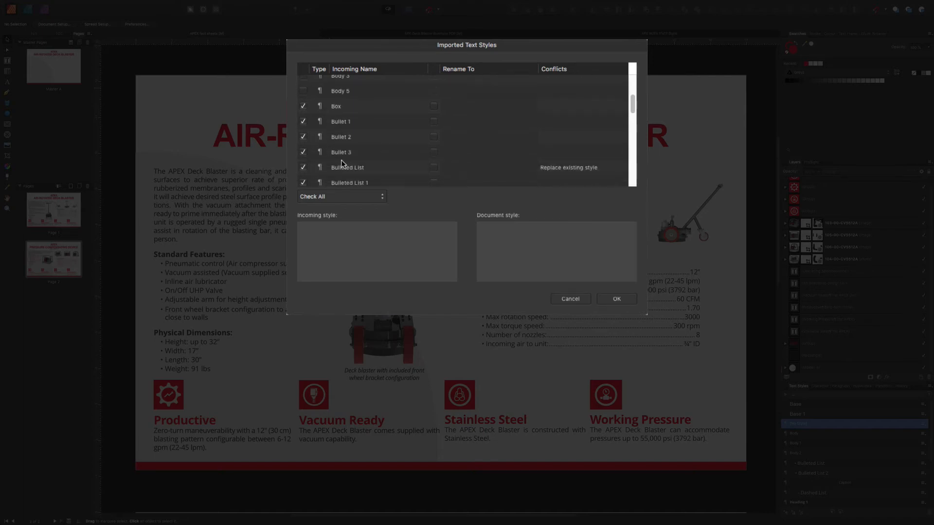
{"action": "scroll", "scroll_direction": "down", "scroll_amount": 3}
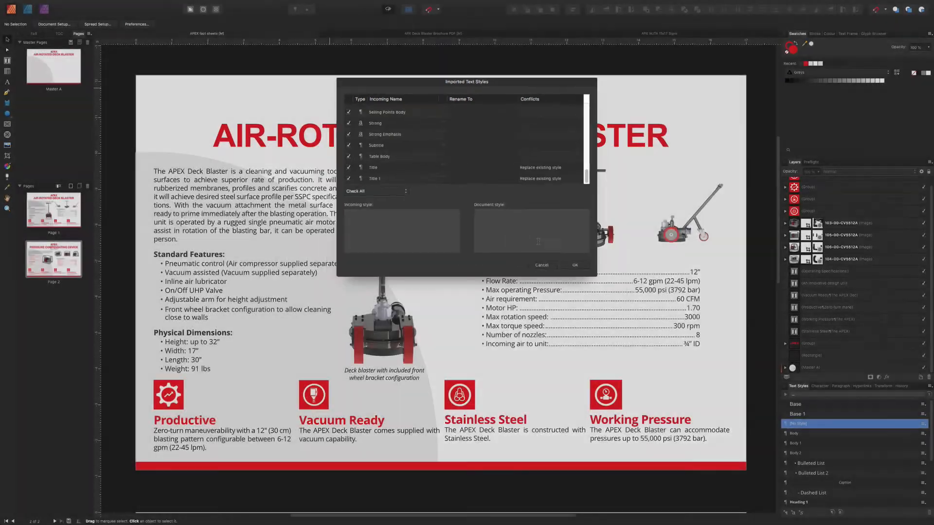
{"action": "left_click", "coordinate": [575, 265]}
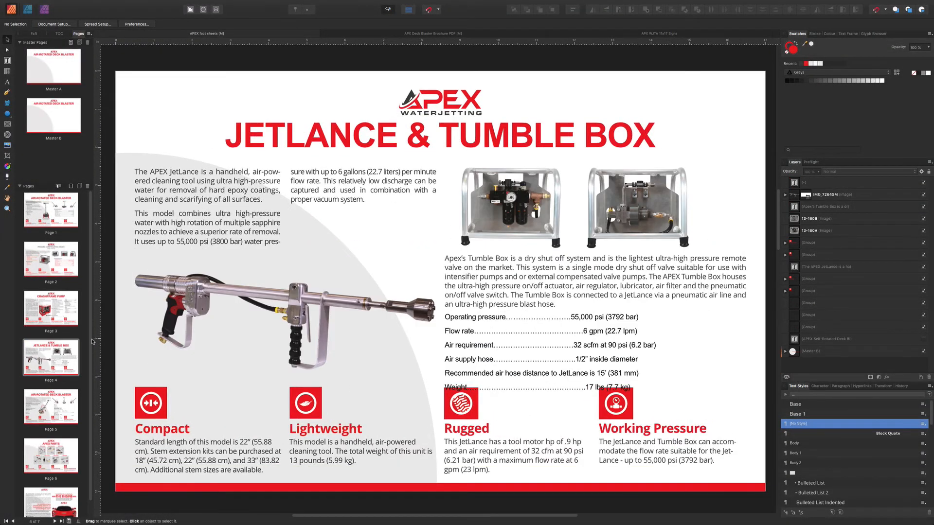
Step: Show the appended APEX PARTS page, page 6, from the Pages panel
{"action": "scroll", "scroll_direction": "down", "scroll_amount": 3}
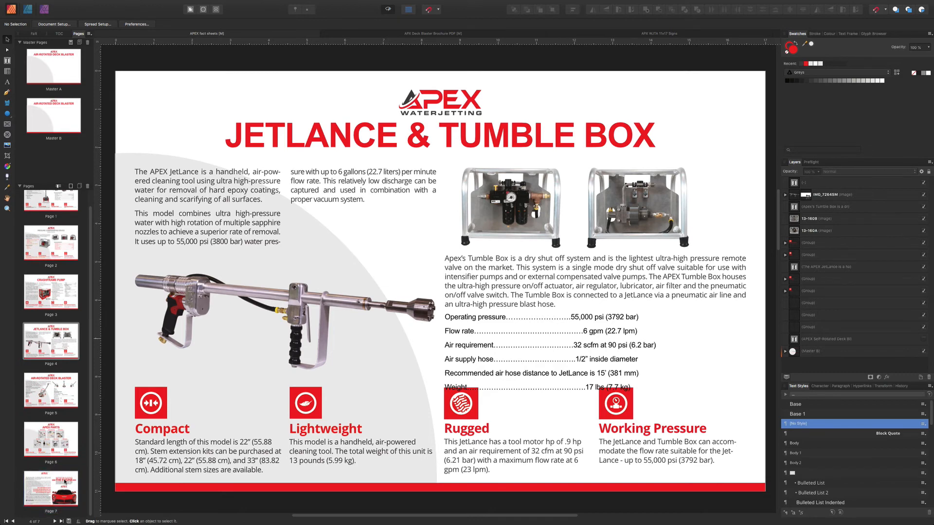
{"action": "left_click", "coordinate": [50, 439]}
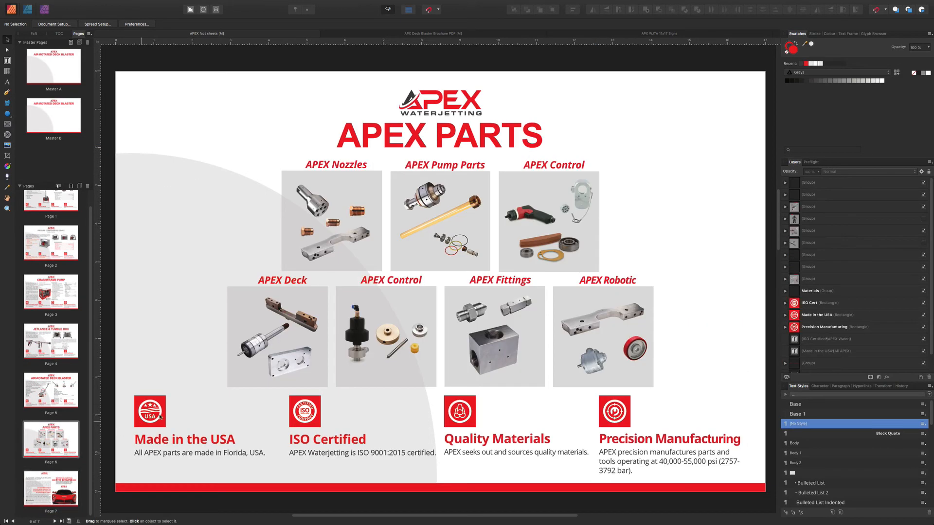